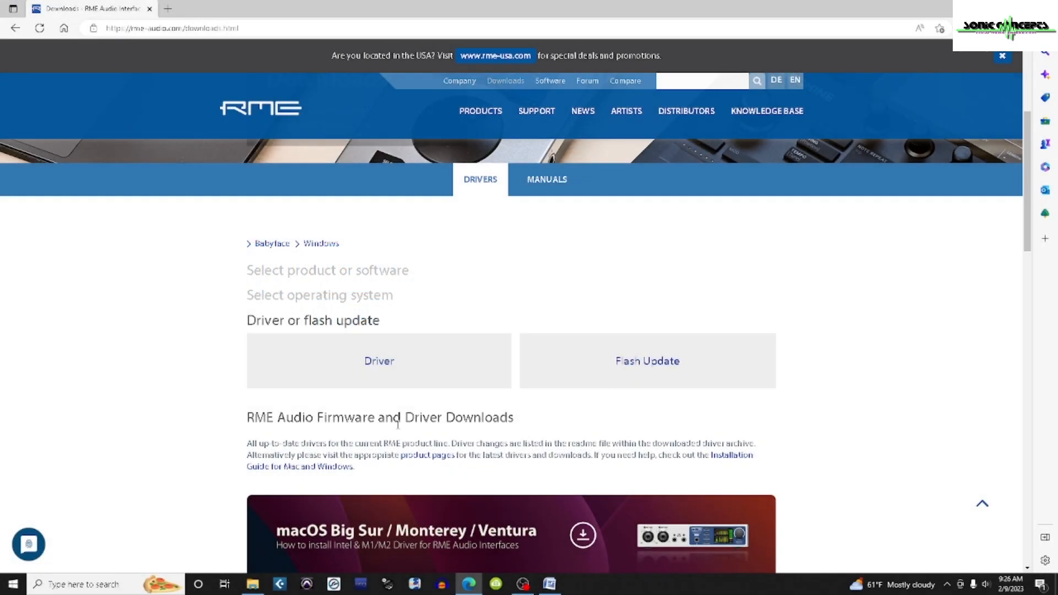
Download driver_usb_win_1227.zip from the RME Driver list and launch the downloaded file.
left_click(379, 360)
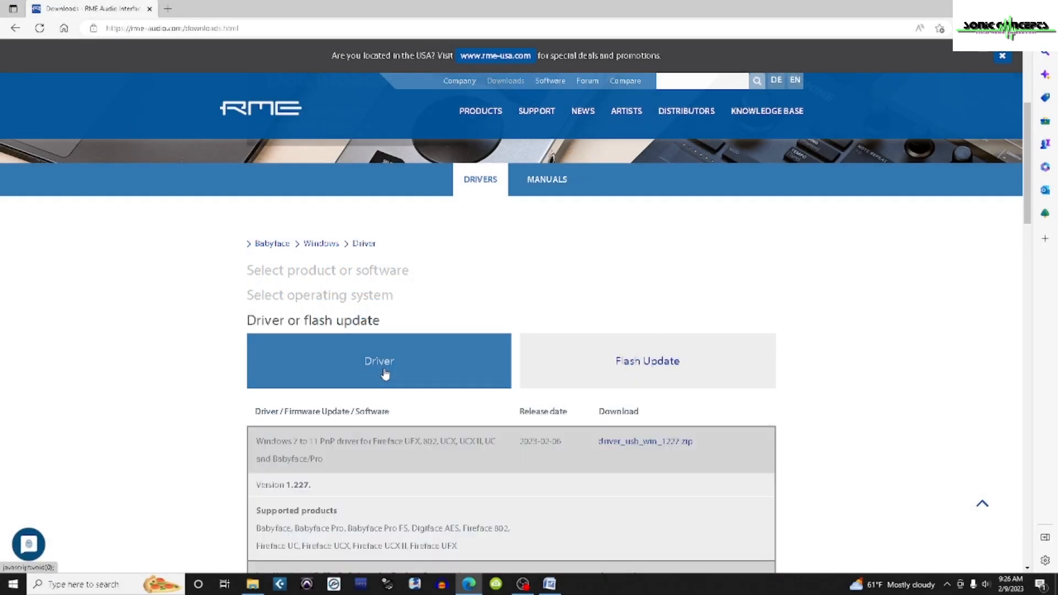
left_click(646, 441)
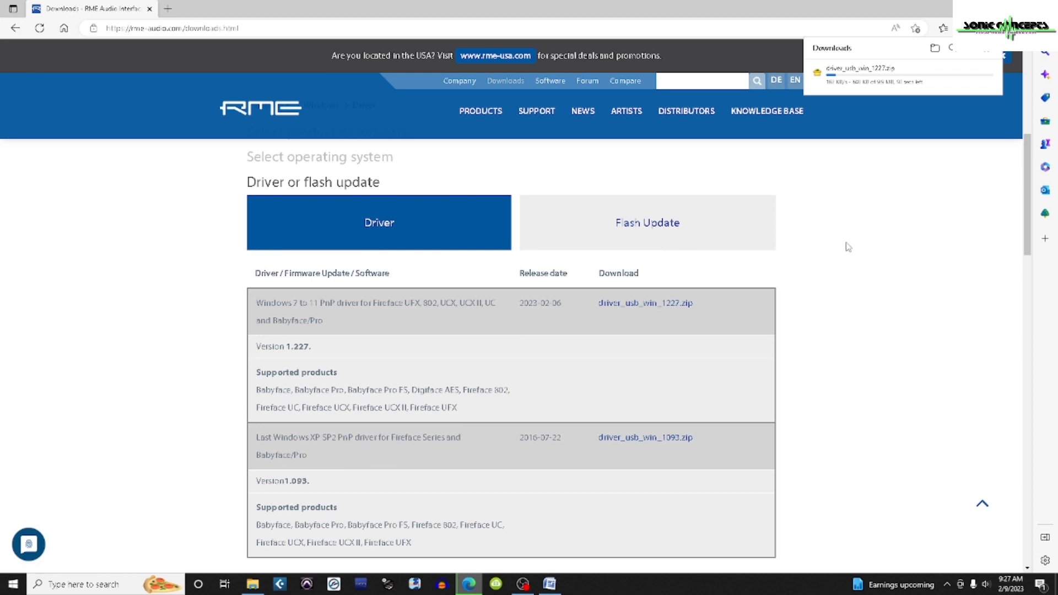
left_click(648, 223)
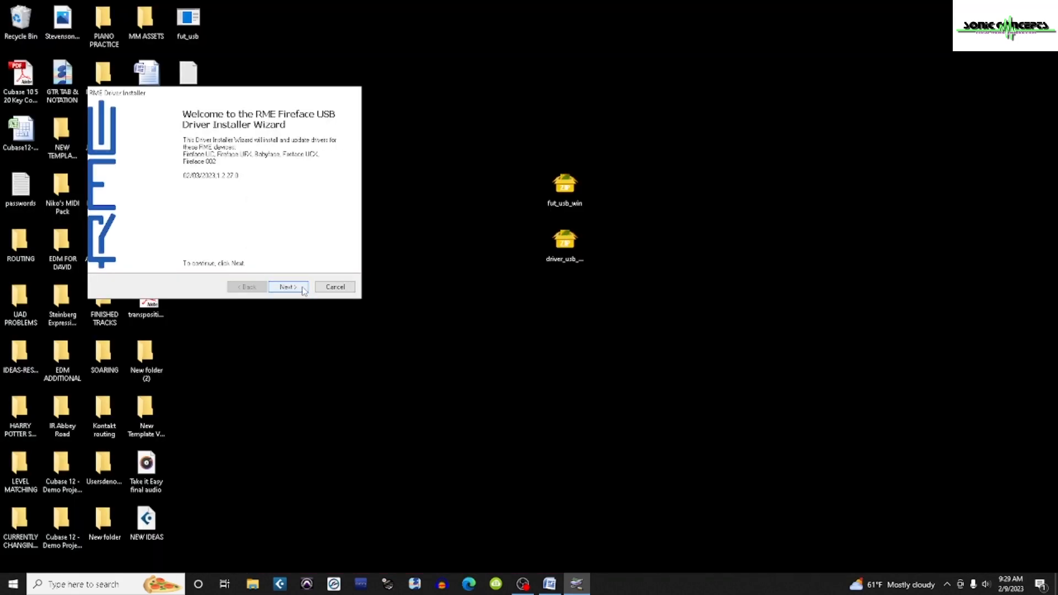
Accept the EULA and complete the Fireface USB driver installation wizard.
left_click(288, 286)
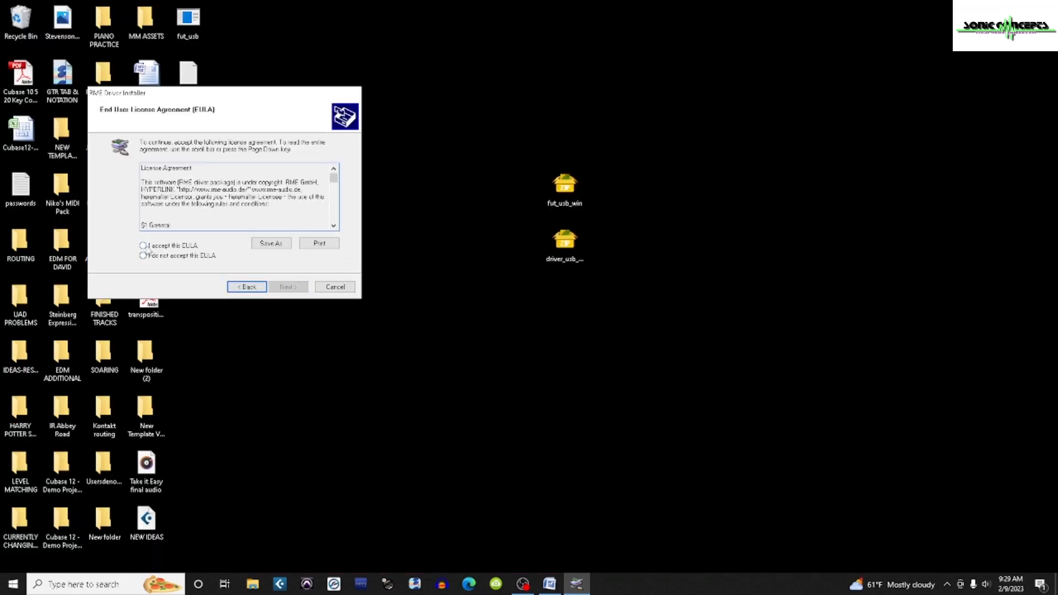
left_click(288, 286)
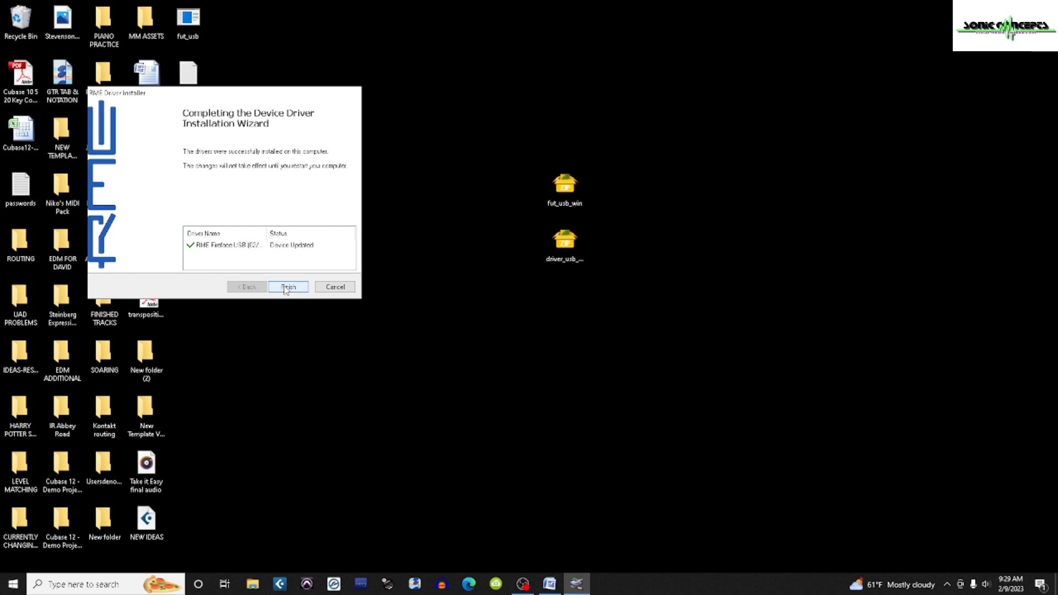
left_click(288, 287)
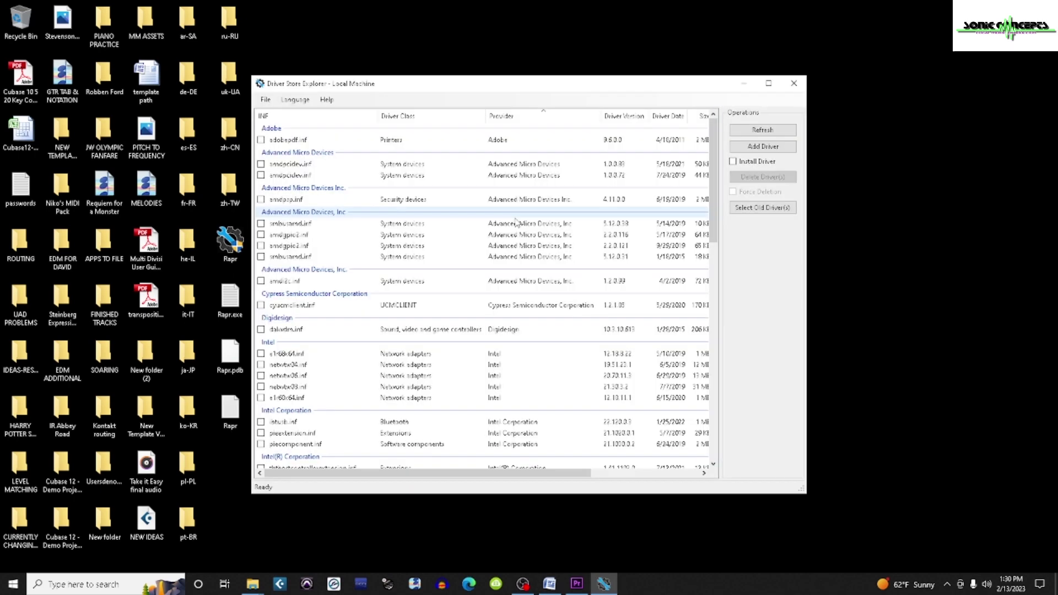
scroll("down", 3)
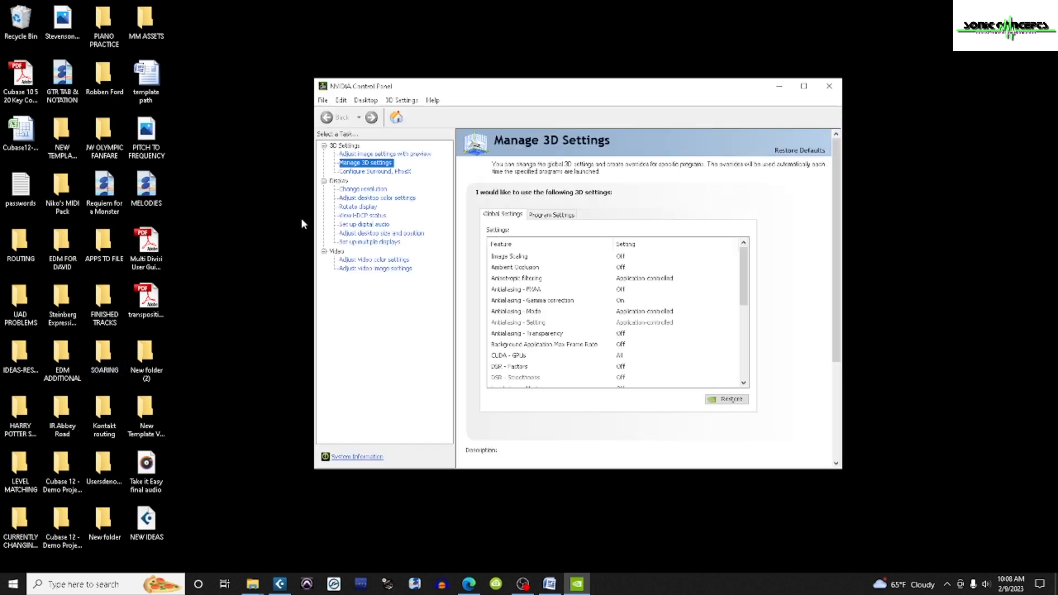
Add the first DAW under Program Settings with power management set to Prefer maximum performance.
left_click(552, 213)
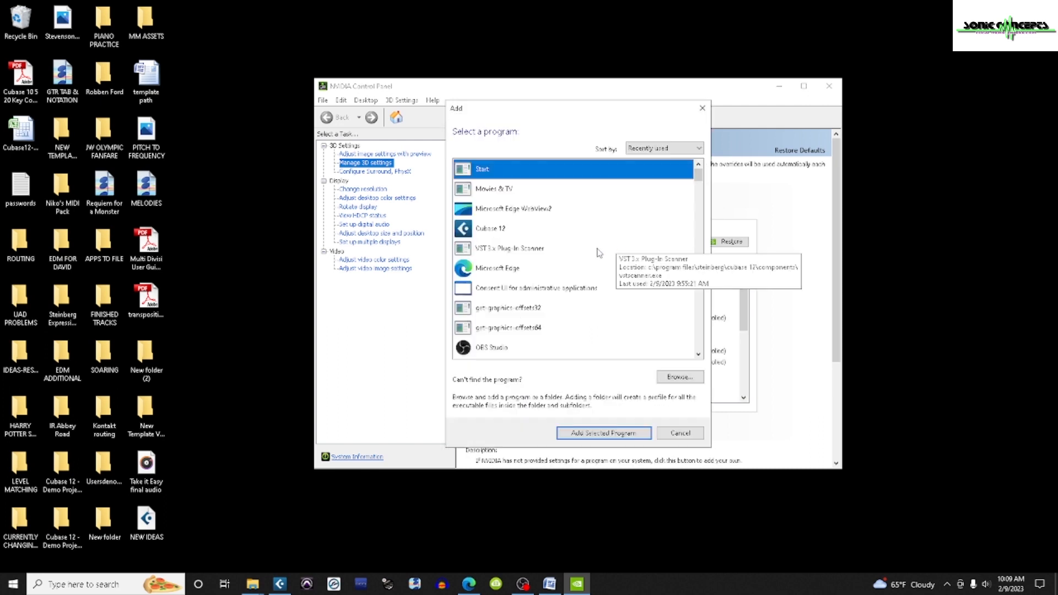
left_click(506, 228)
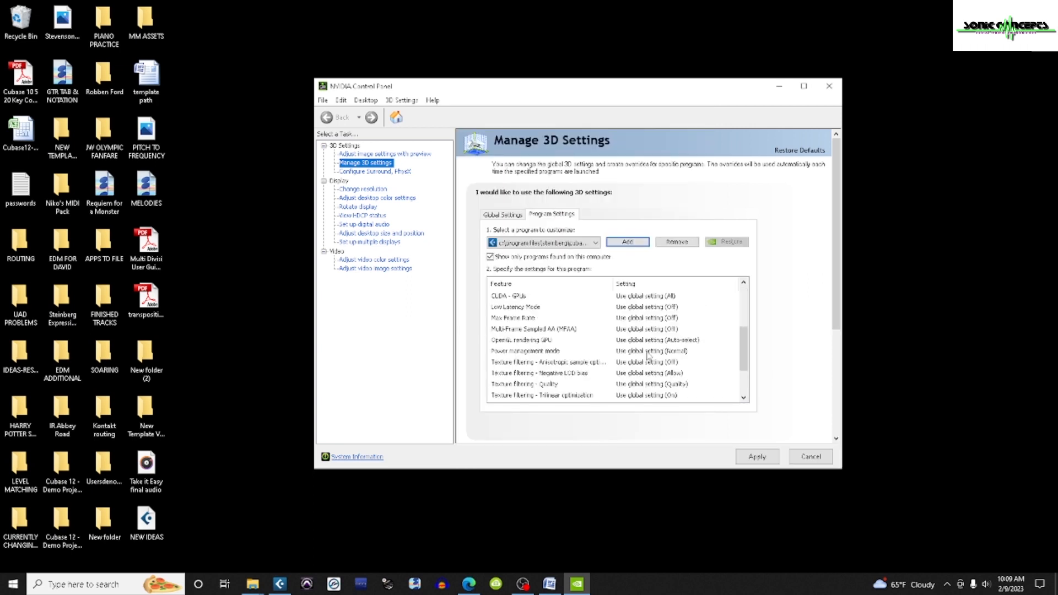
left_click(674, 350)
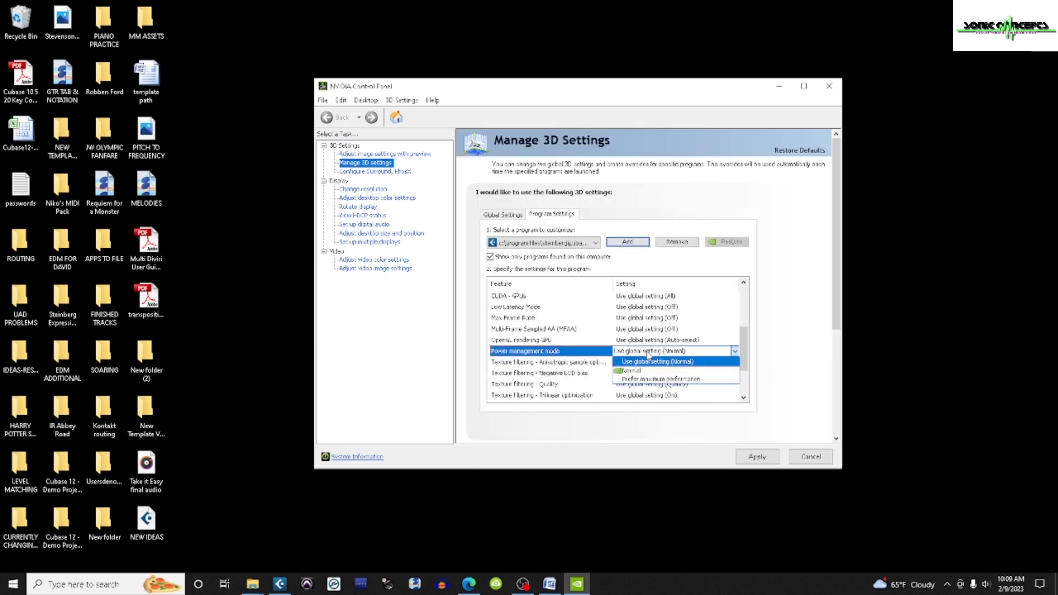
left_click(661, 379)
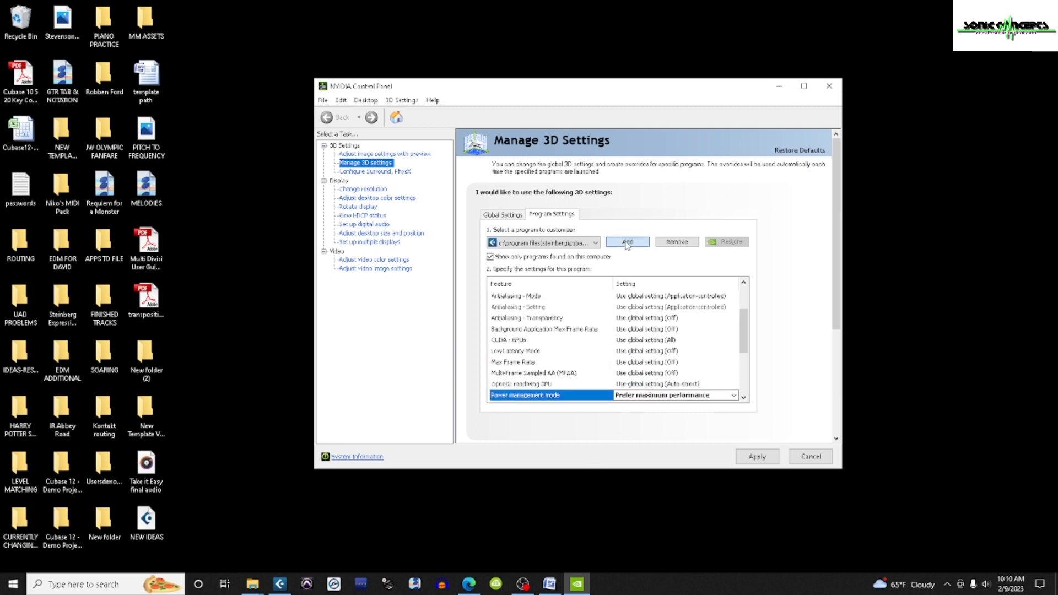
Add the second DAW with Prefer maximum performance, then apply and close the panel.
left_click(627, 241)
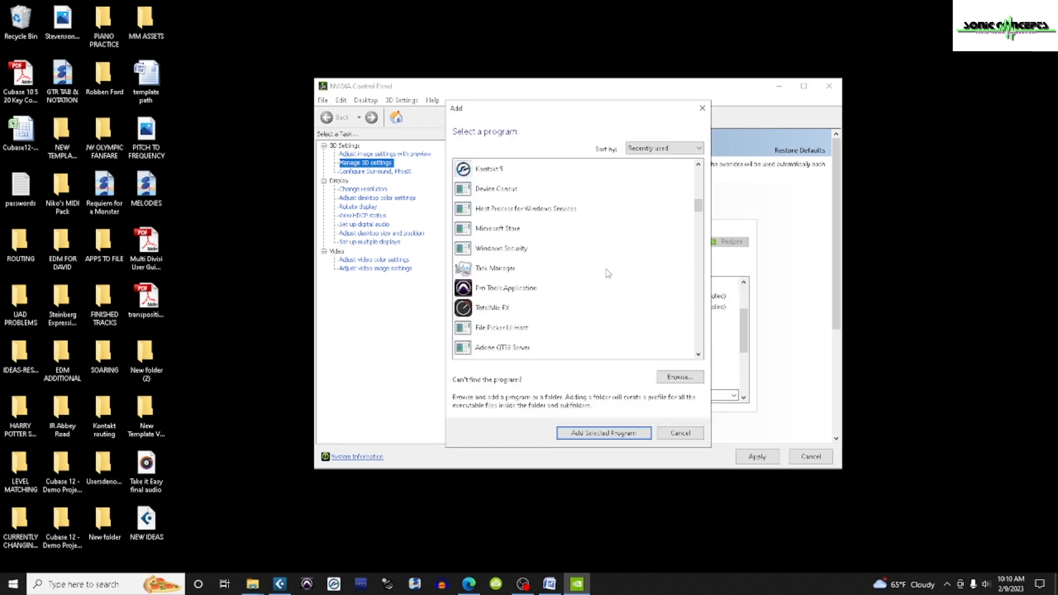
left_click(506, 288)
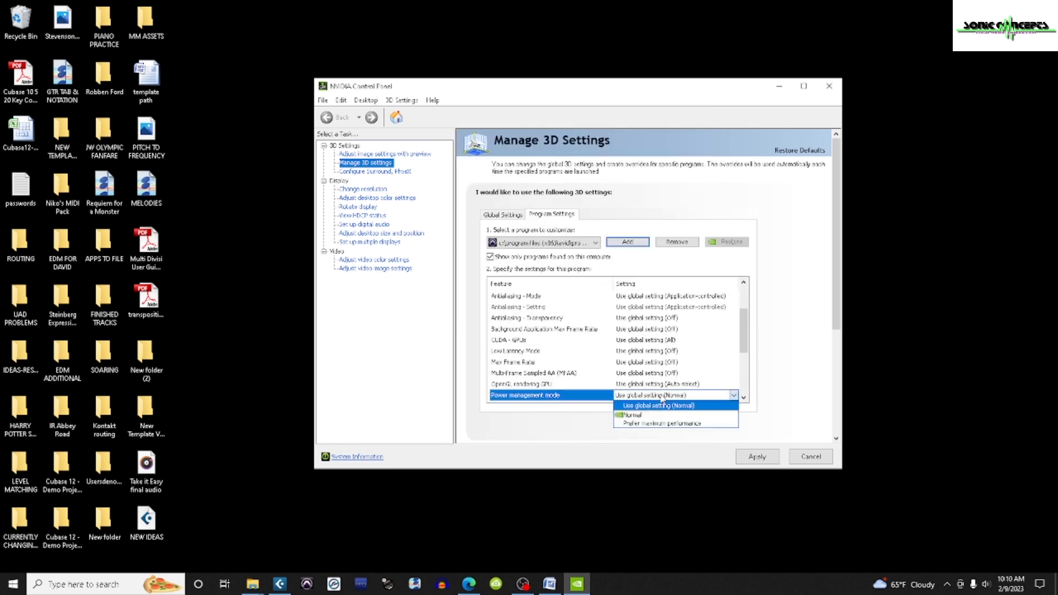
left_click(667, 423)
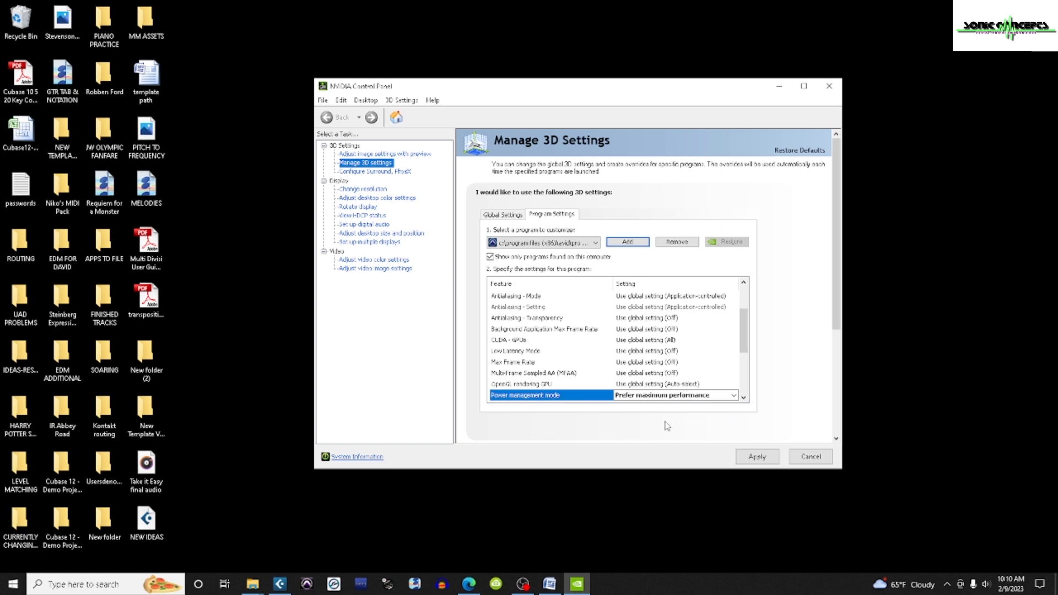
left_click(828, 87)
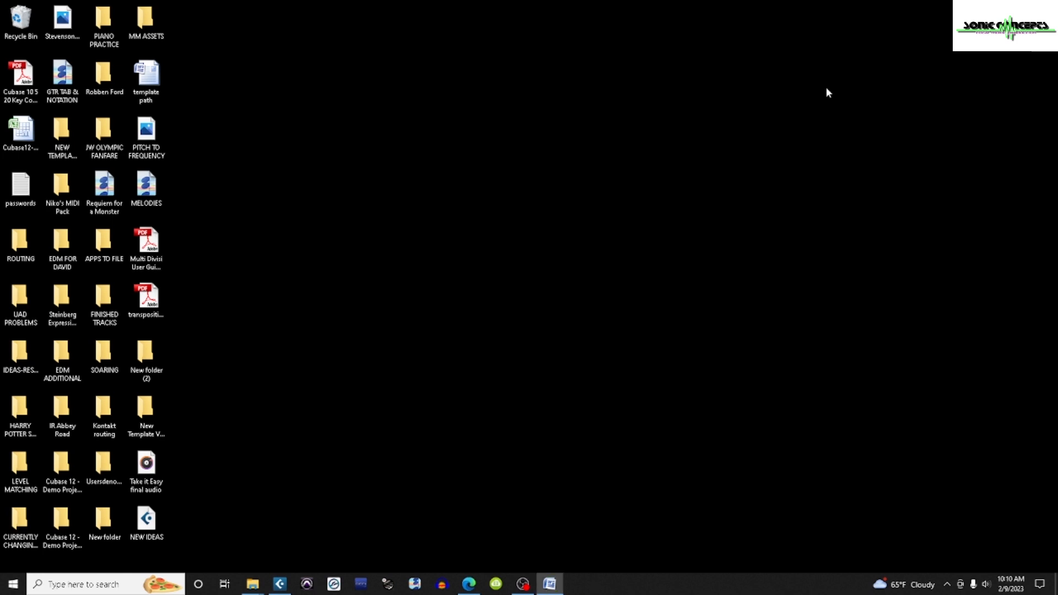
Launch Control Panel from the Start search.
type("control panel")
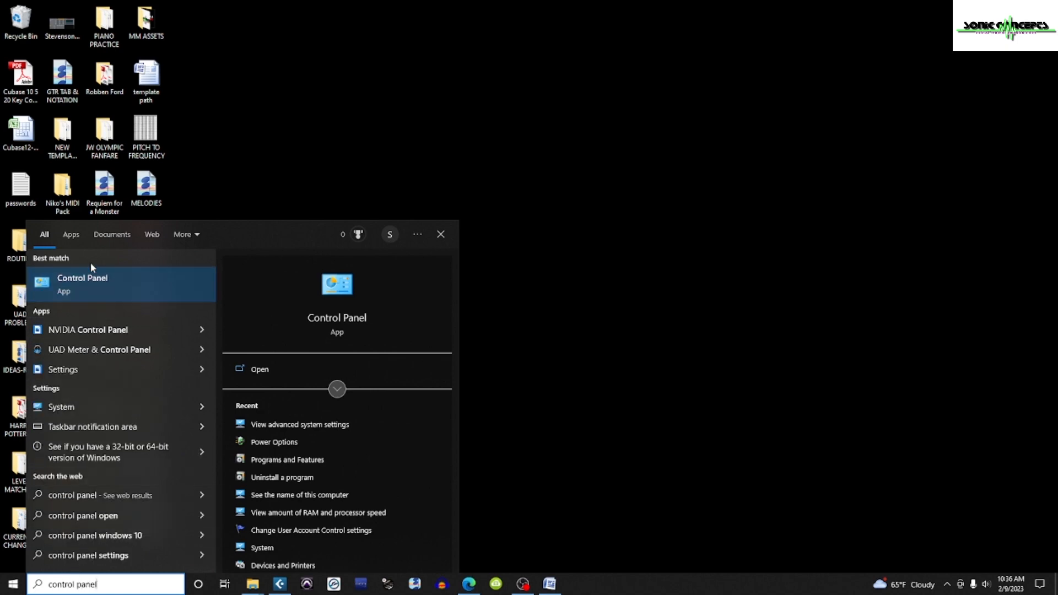
left_click(83, 284)
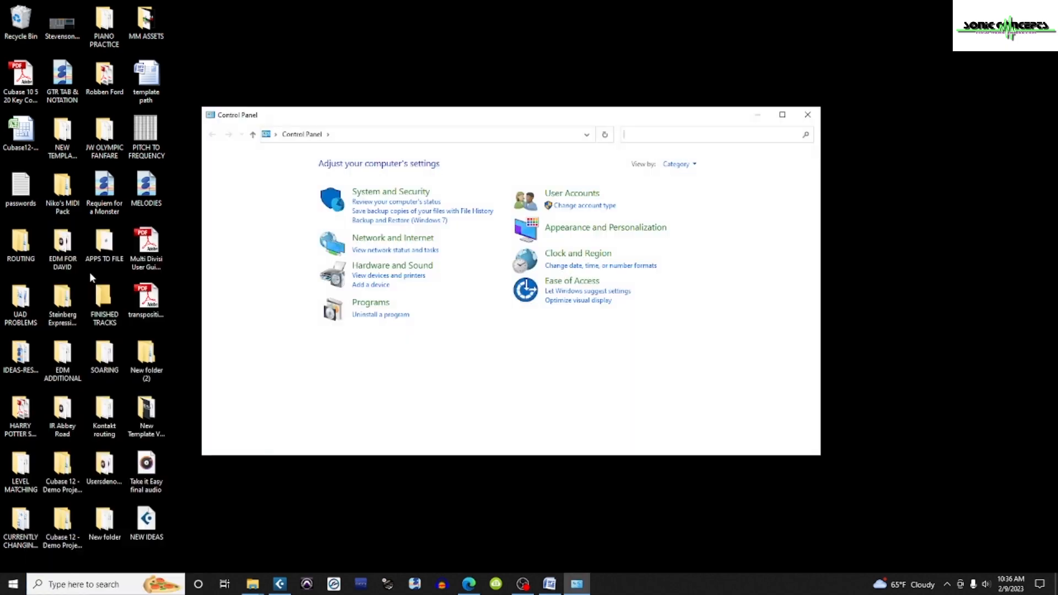
Search Control Panel for 'view advanced system settings' and open that result.
type("view advanced system sett")
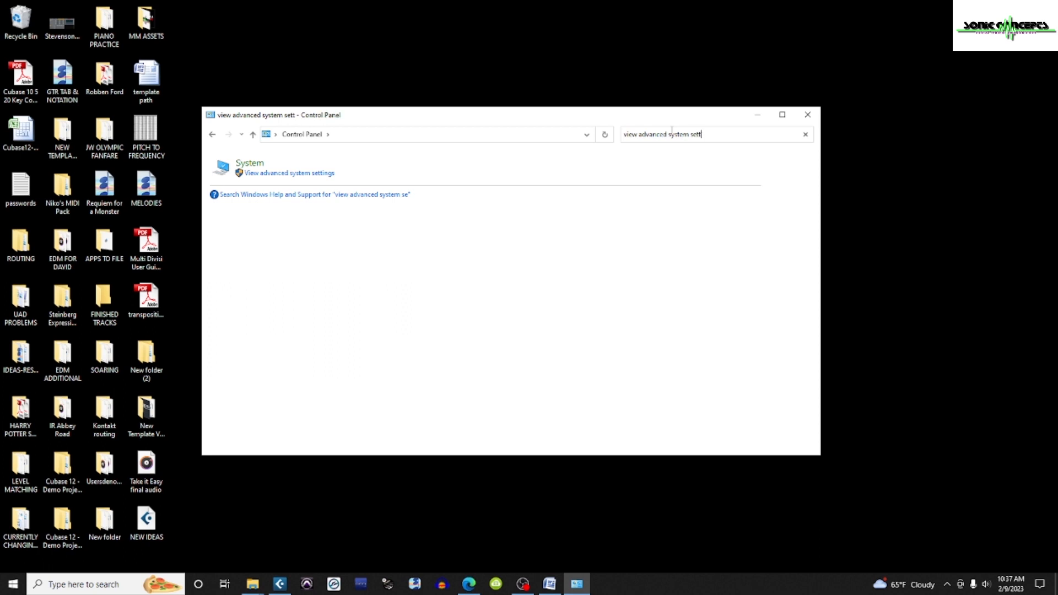
type("ings")
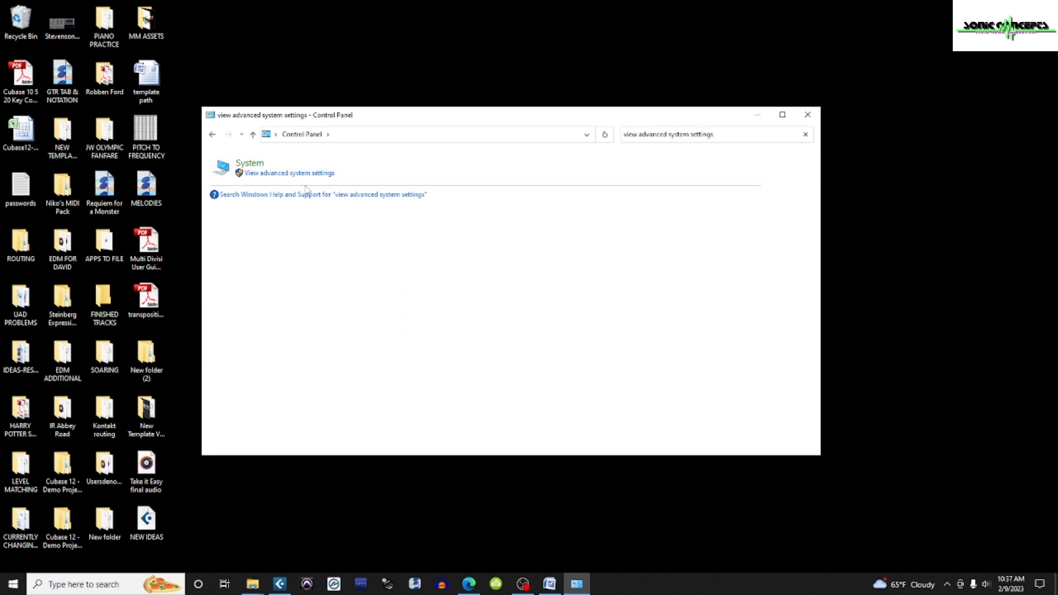
mouse_move(312, 175)
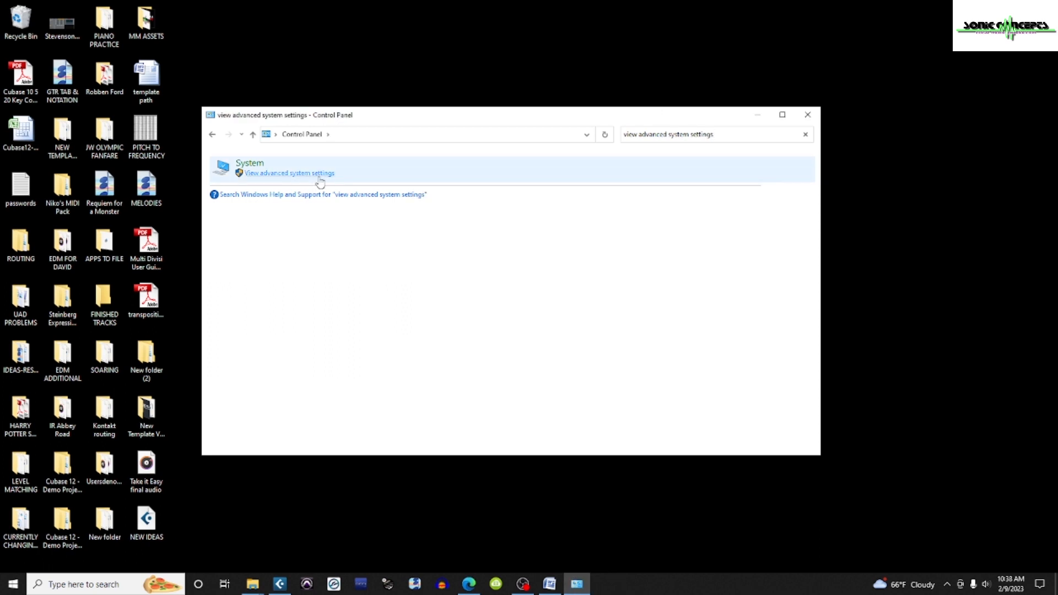
left_click(290, 173)
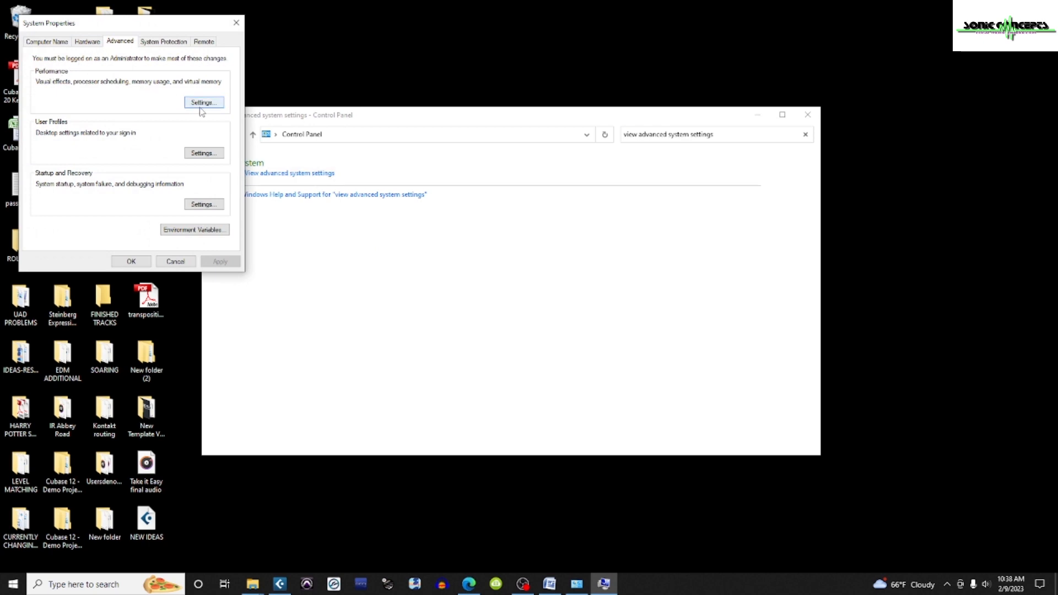
In Performance Options set visual effects to 'Adjust for best appearance' and apply it.
left_click(203, 103)
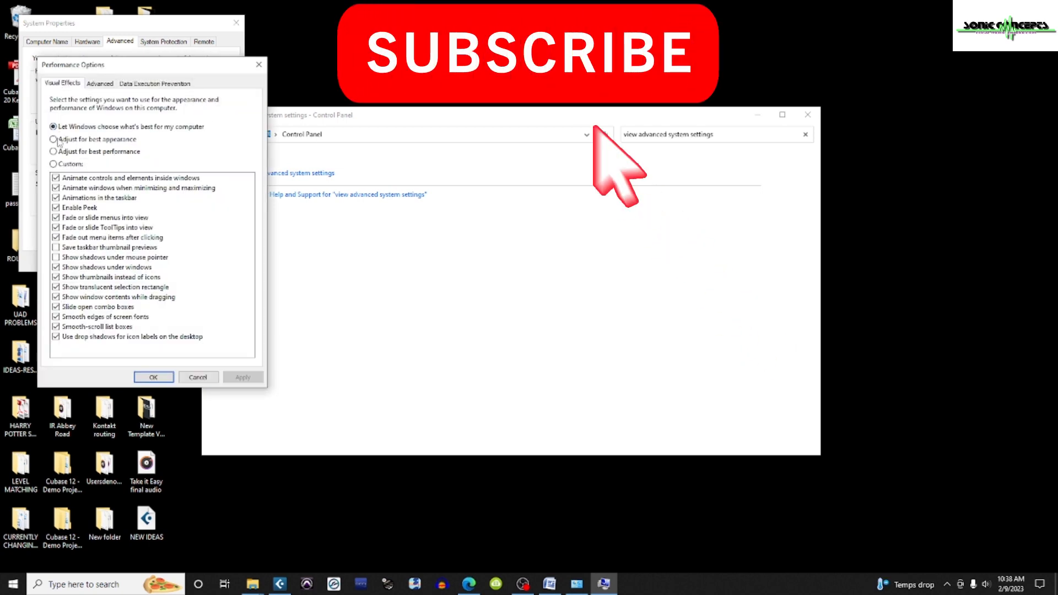
left_click(55, 139)
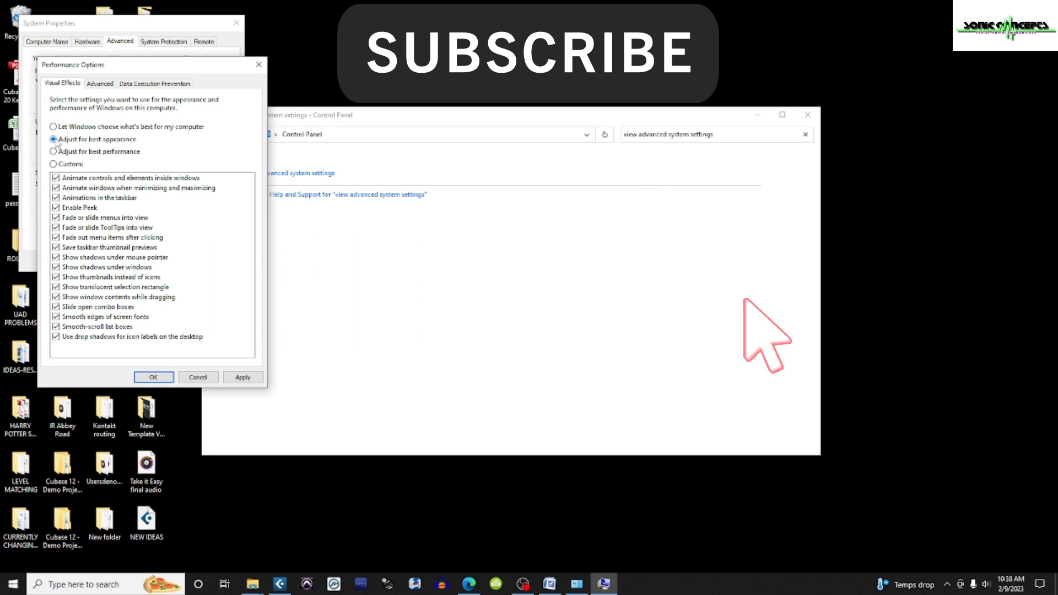
left_click(100, 84)
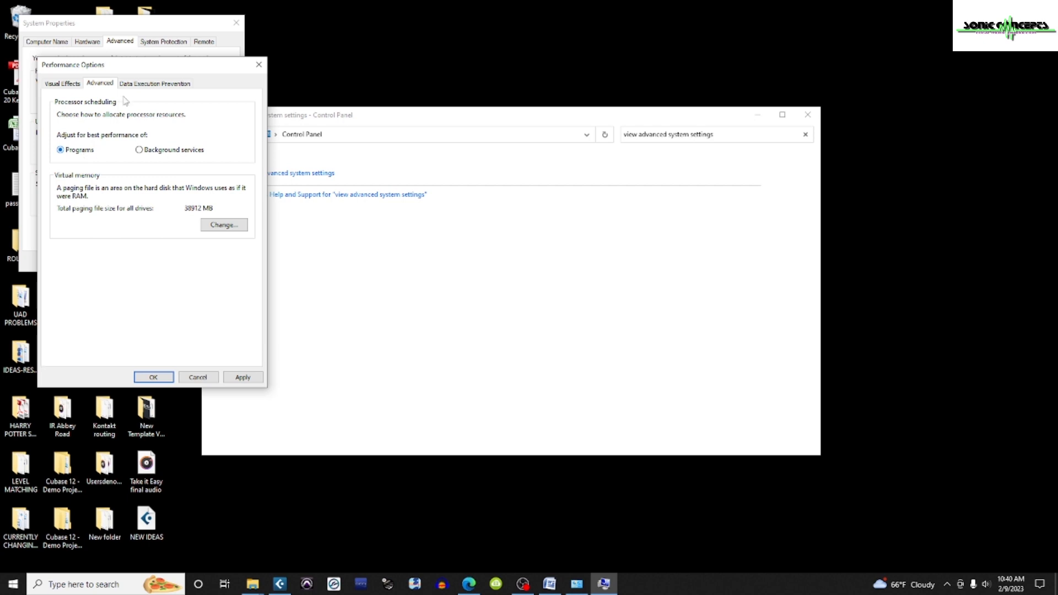
Review the Data Execution Prevention page and confirm Performance Options with OK.
left_click(154, 82)
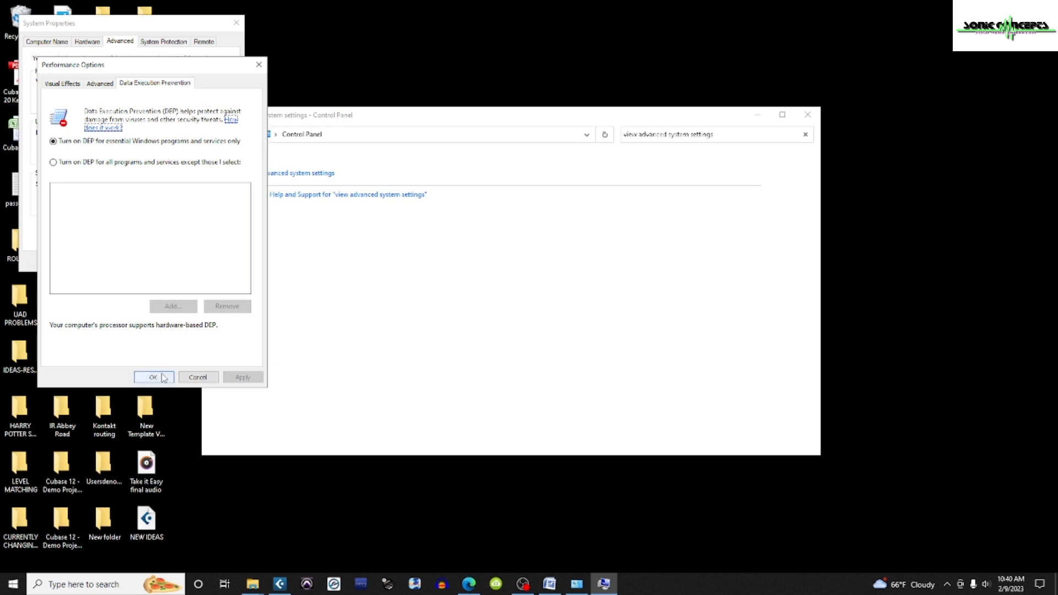
left_click(154, 377)
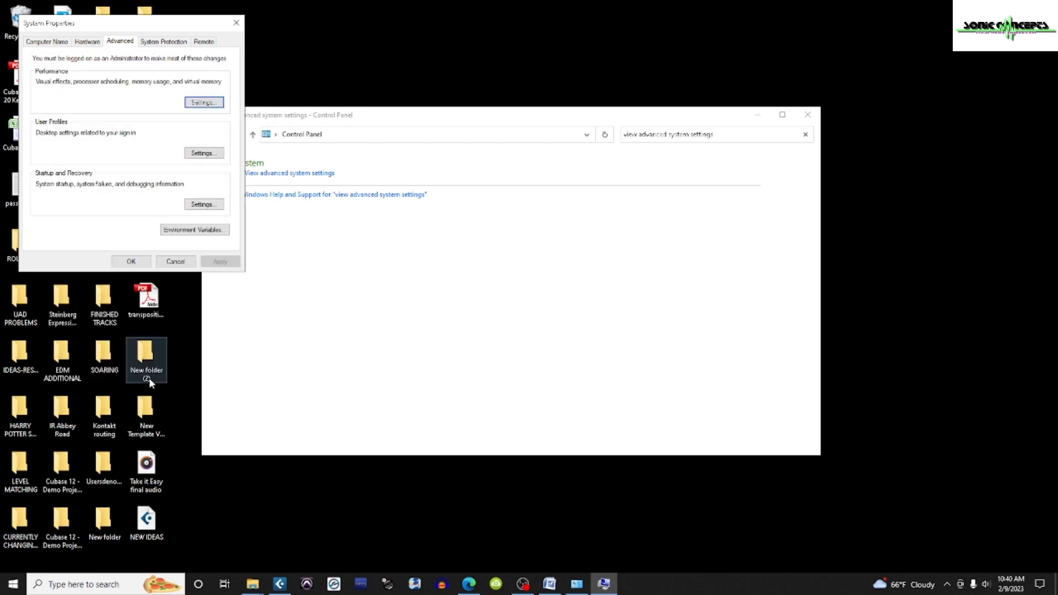